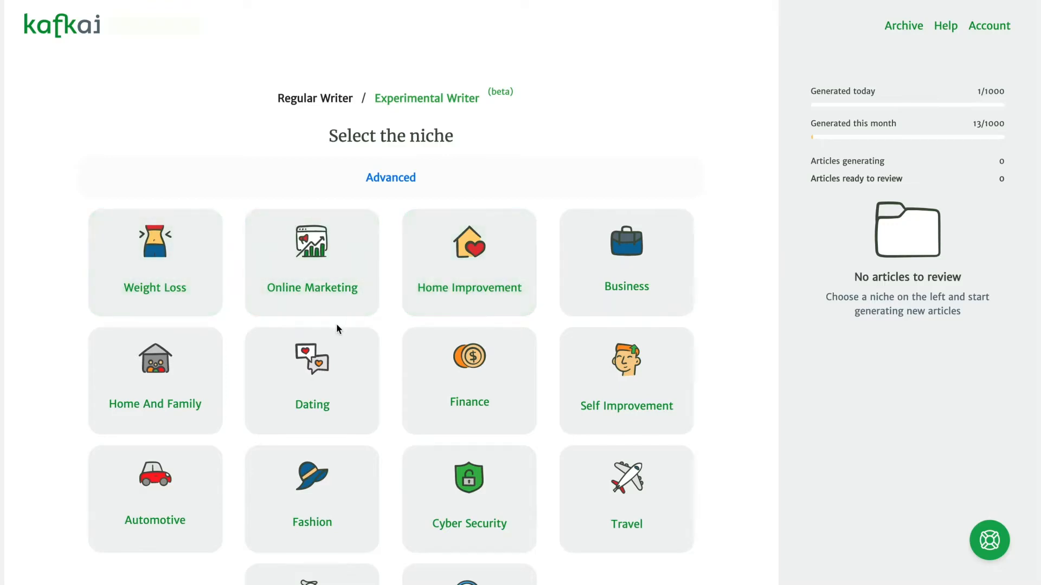
Generate an article in the Finance niche, producing 'Budgeting For Bankruptcy' awaiting review
{"action": "left_click", "coordinate": [468, 355]}
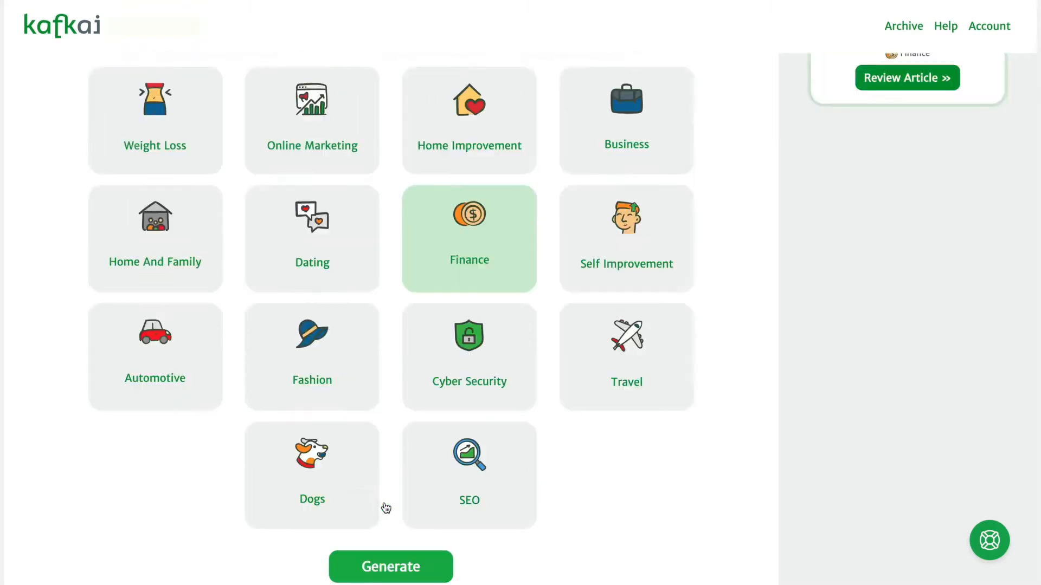
{"action": "left_click", "coordinate": [390, 566]}
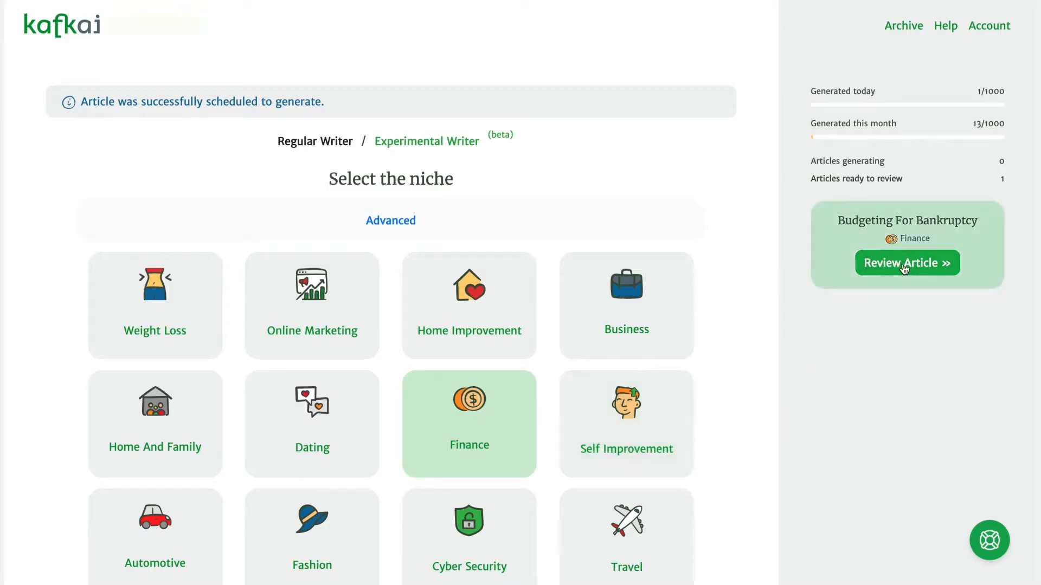
Review 'Budgeting For Bankruptcy', rate it Good to archive it, and close the review
{"action": "left_click", "coordinate": [906, 262]}
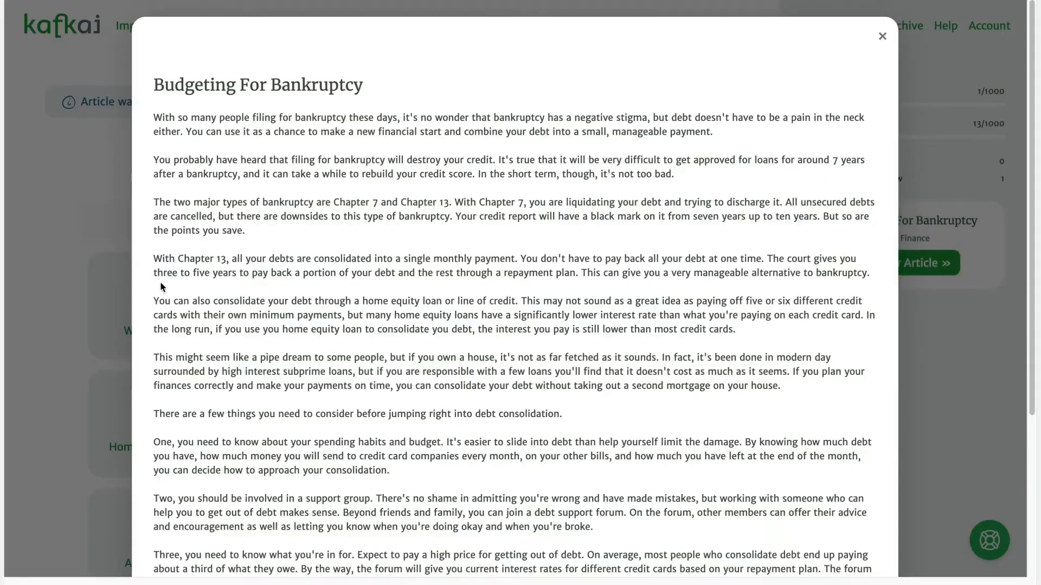
{"action": "scroll", "scroll_direction": "down", "scroll_amount": 3}
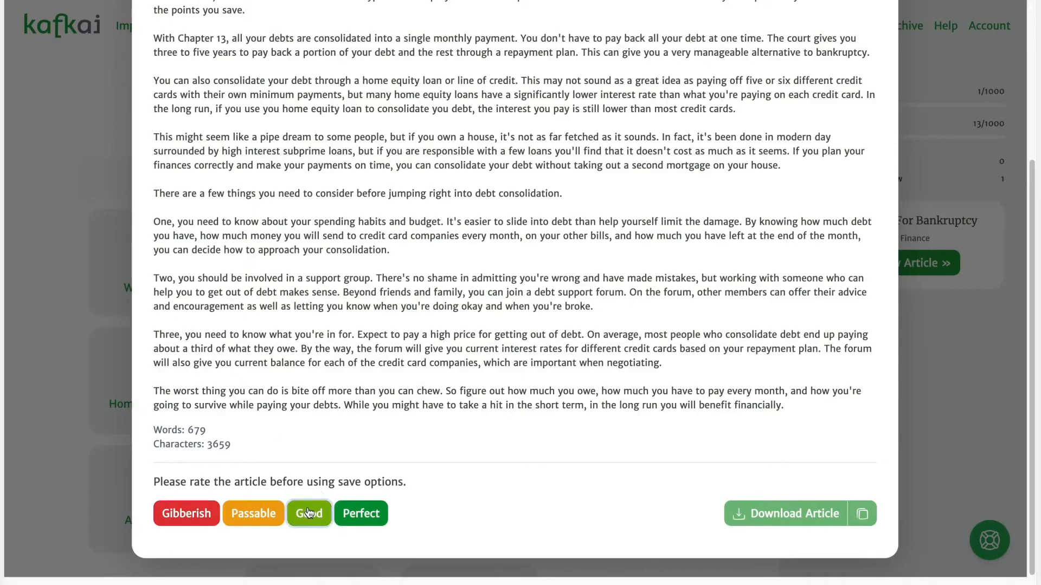
{"action": "left_click", "coordinate": [309, 512]}
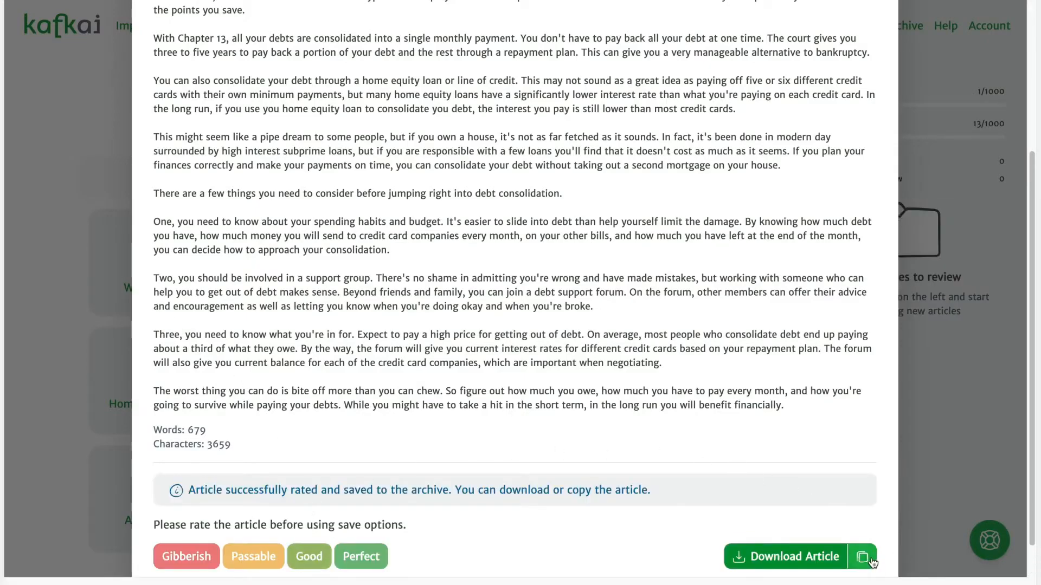
{"action": "left_click", "coordinate": [862, 556]}
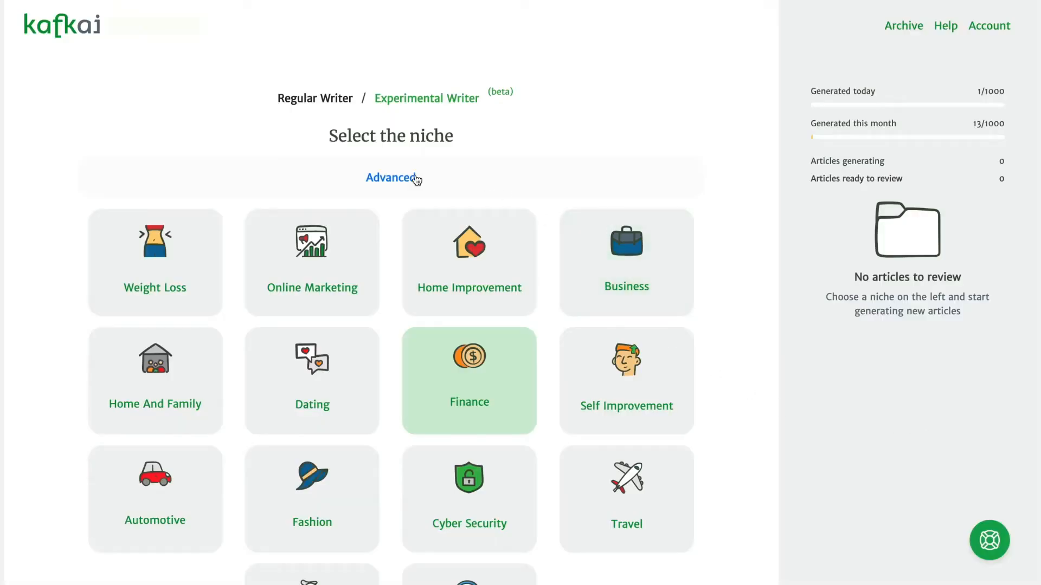
Generate a Self Improvement article titled 'The top ten qualities of a great leader' and open it for review
{"action": "left_click", "coordinate": [390, 176]}
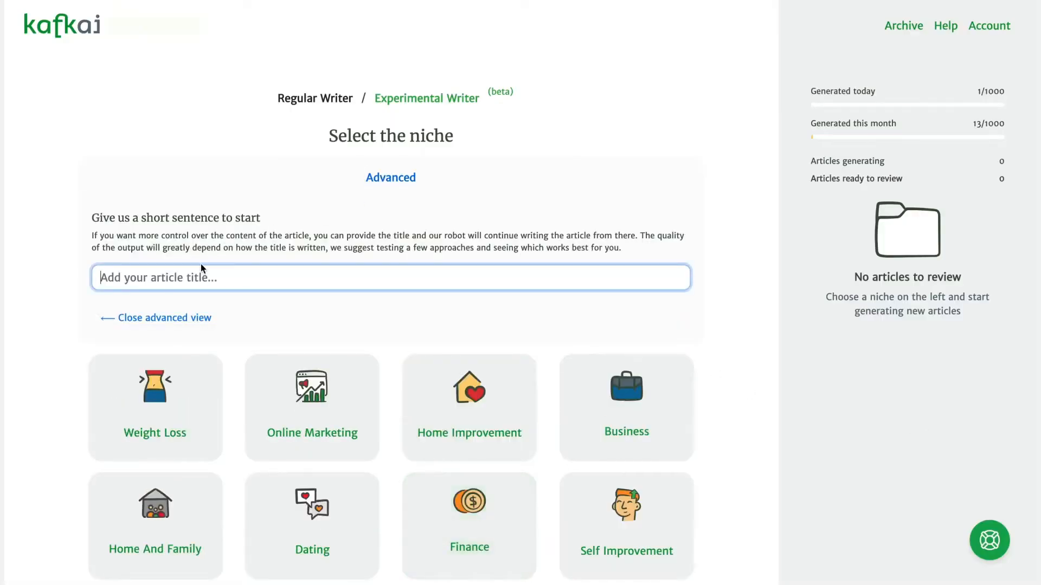
{"action": "type", "text": "The top ten qualities of a great leader"}
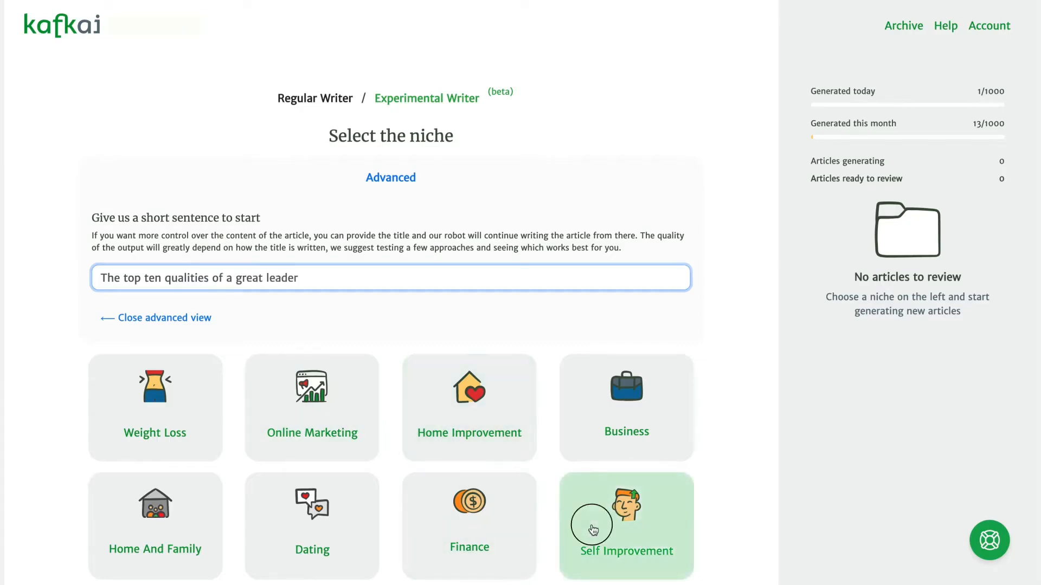
{"action": "left_click", "coordinate": [625, 525]}
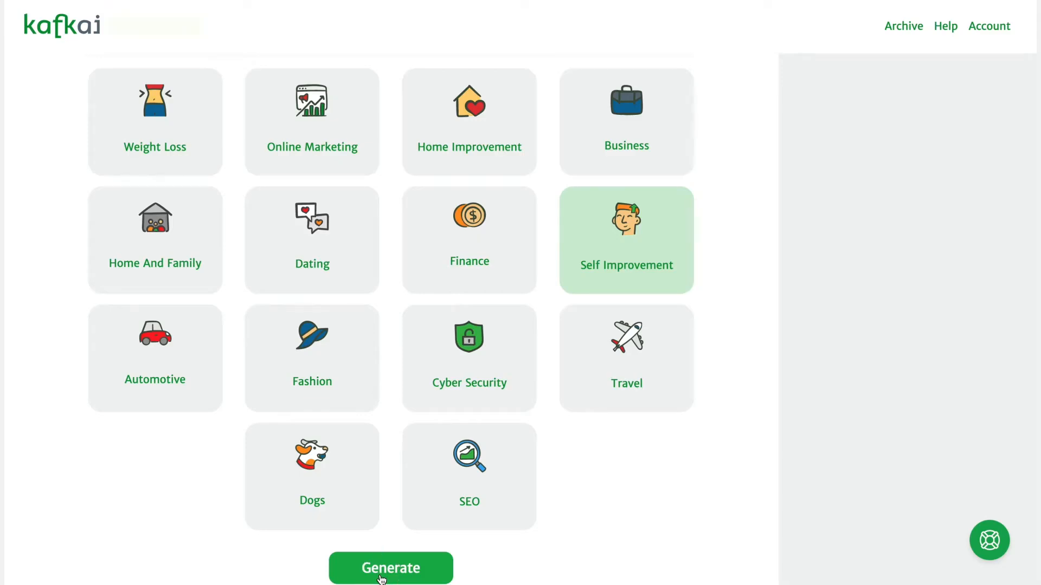
{"action": "left_click", "coordinate": [391, 568]}
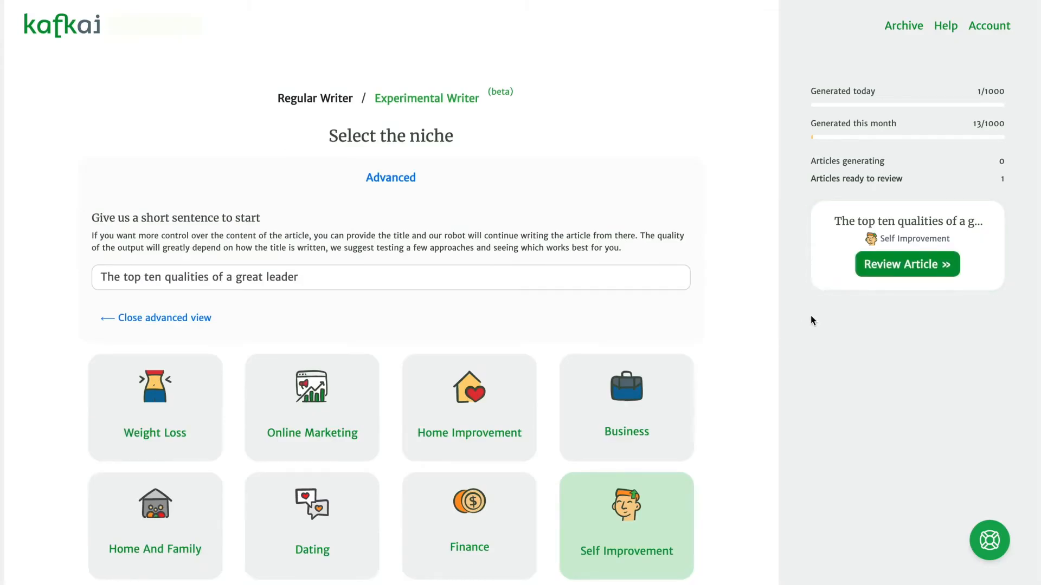
{"action": "left_click", "coordinate": [906, 265]}
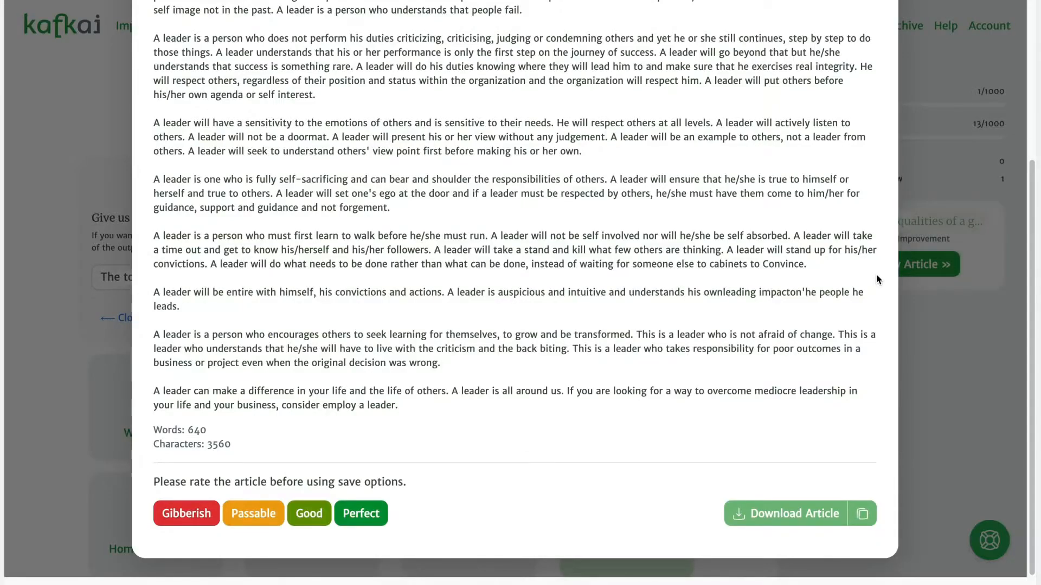